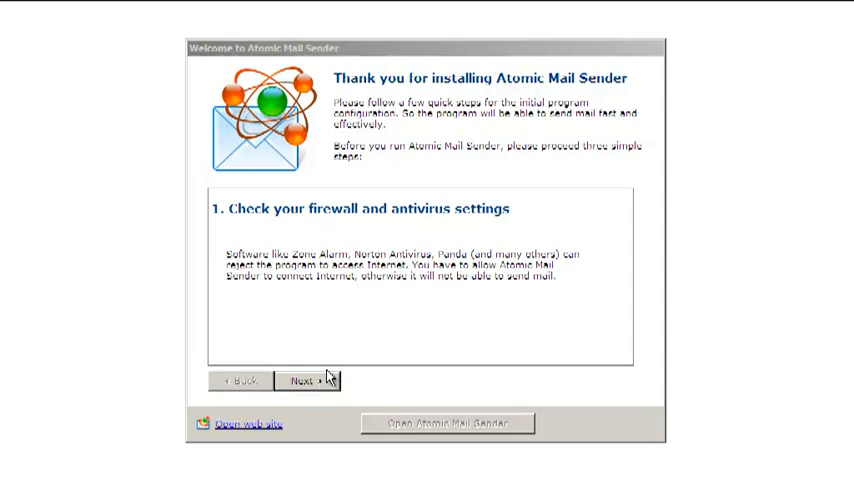
# - Advance the setup wizard past the firewall and contact steps to SMTP server selection
pyautogui.click(304, 378)
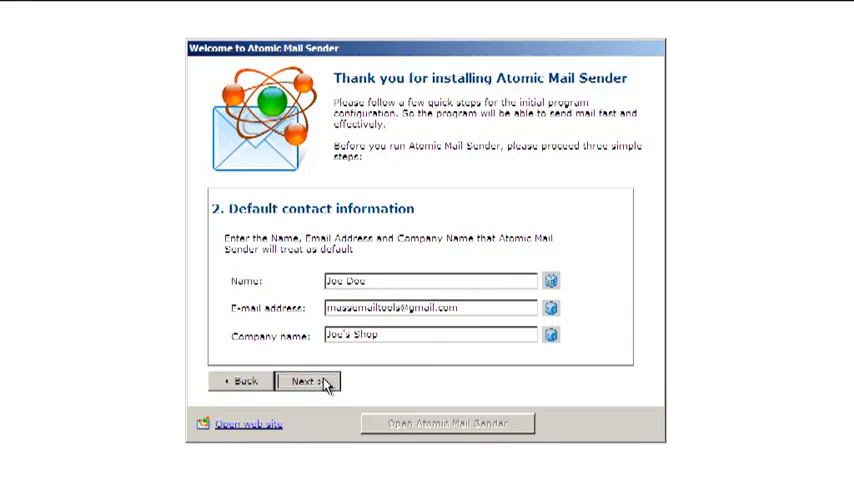
pyautogui.click(311, 377)
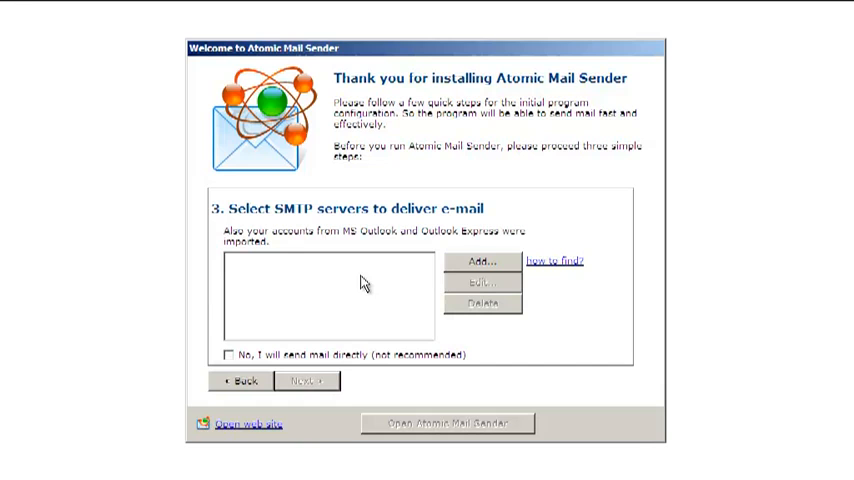
pyautogui.moveTo(482, 262)
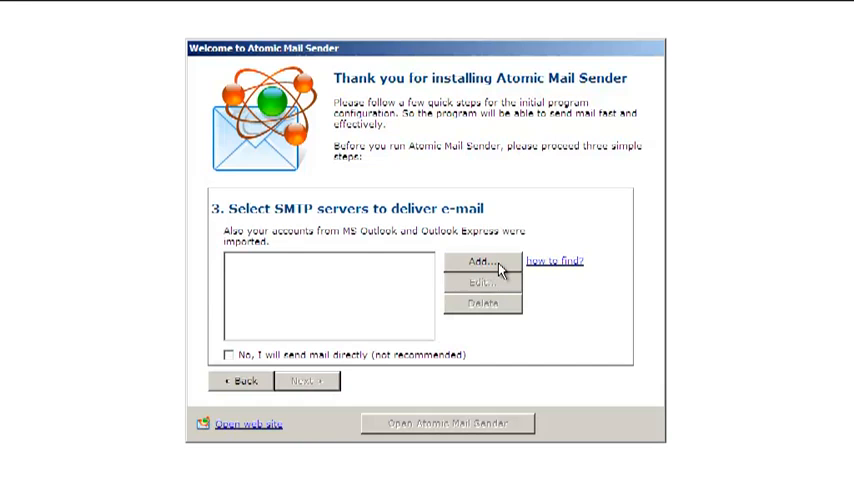
# - Add smtp.gmail.com with ESMTP login, 1 thread, 35-second wait, then launch the main program
pyautogui.click(477, 262)
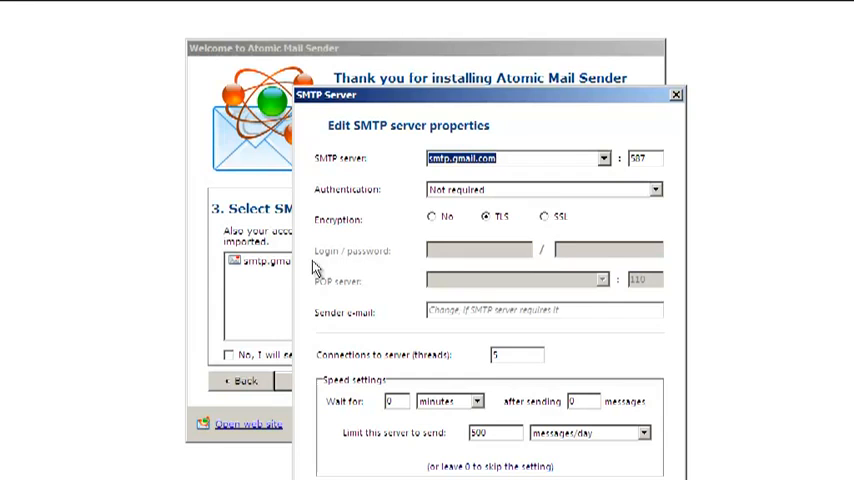
pyautogui.moveTo(540, 194)
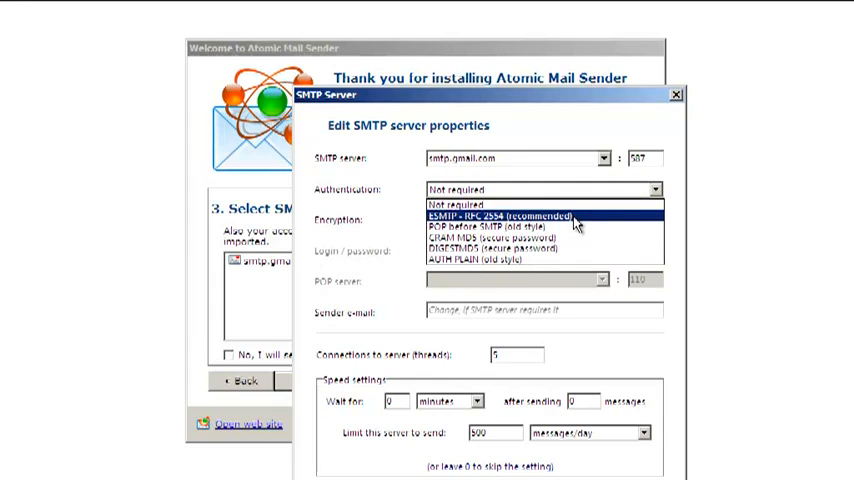
pyautogui.click(510, 216)
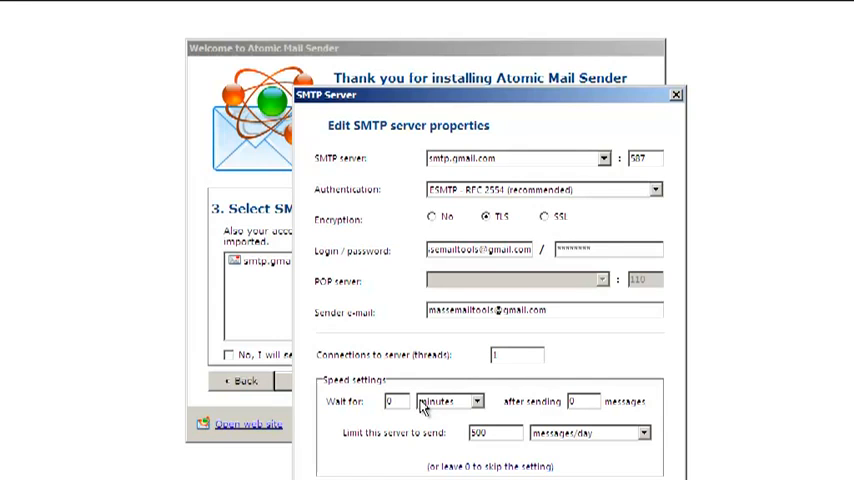
pyautogui.moveTo(464, 401)
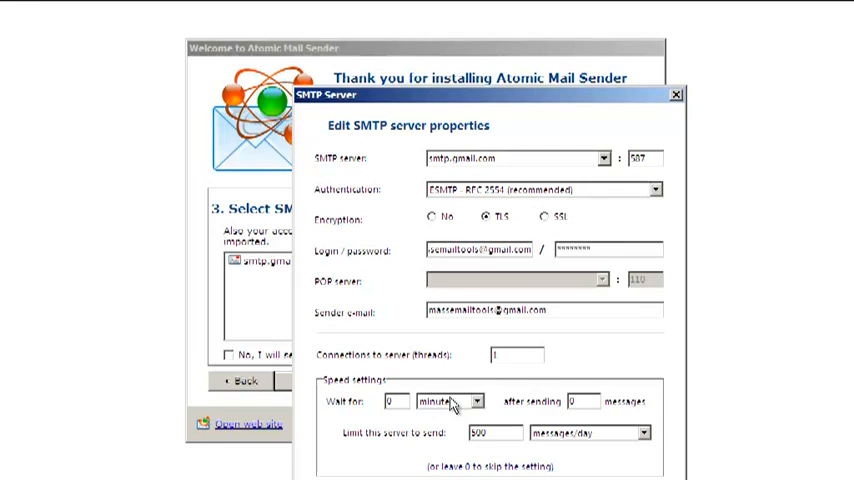
pyautogui.click(473, 401)
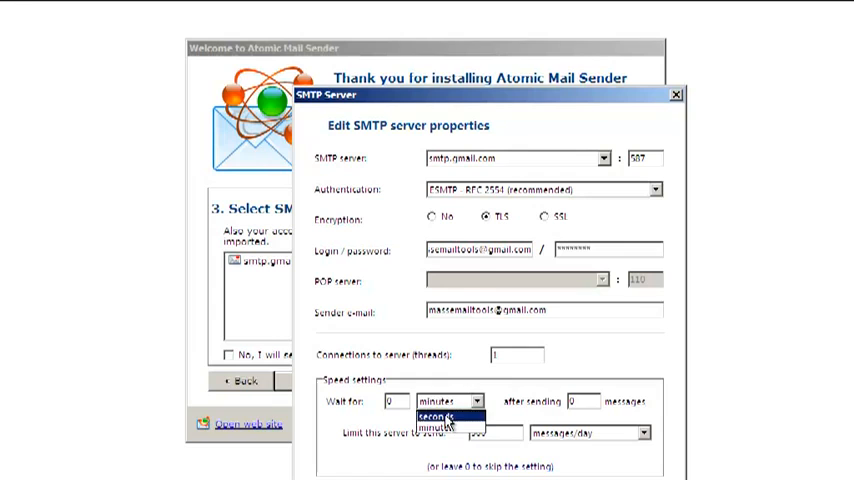
pyautogui.click(438, 419)
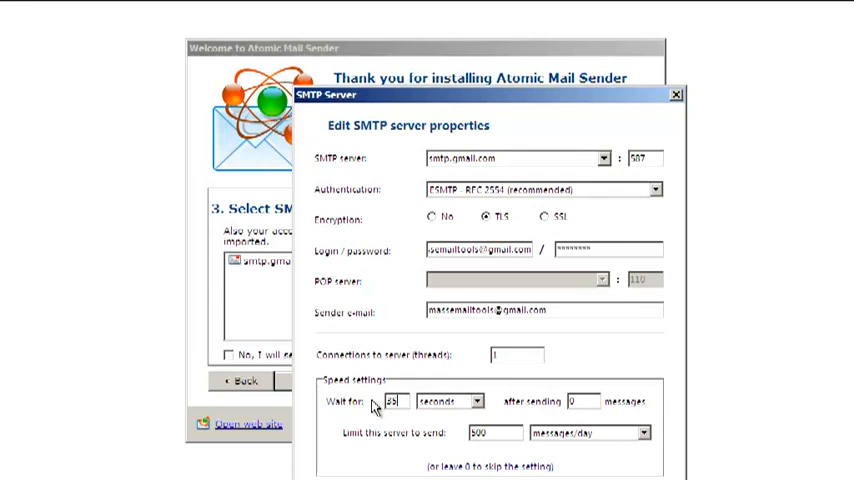
pyautogui.click(578, 401)
pyautogui.write('1')
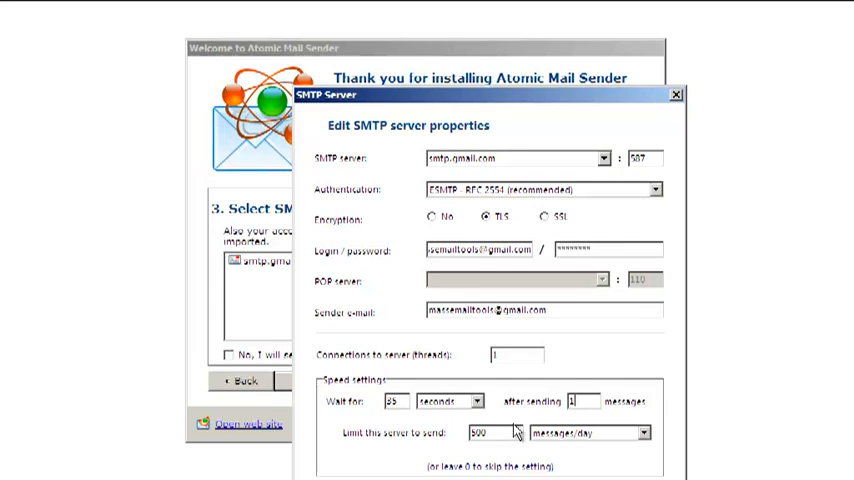
pyautogui.click(669, 92)
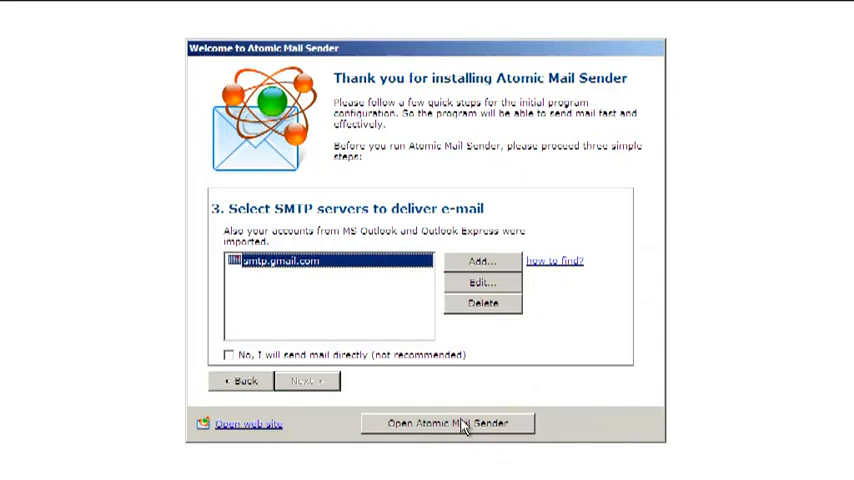
pyautogui.click(454, 423)
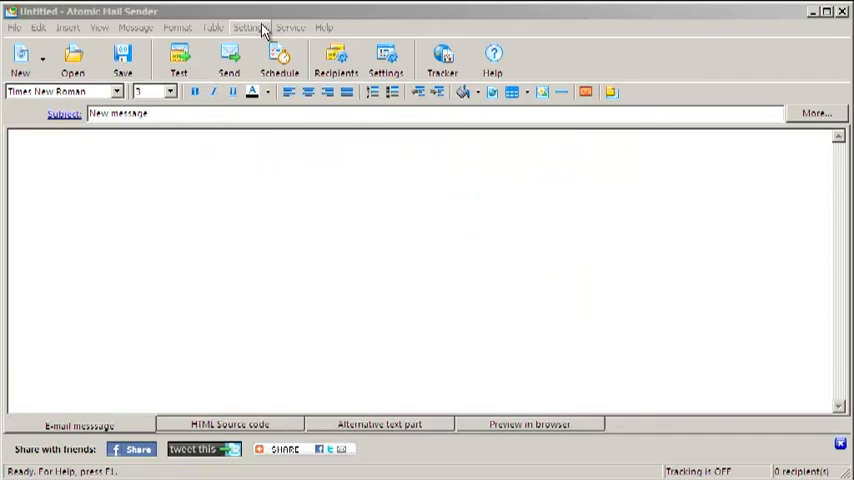
# - In Common Settings, set HELO to client.1, TO field to Don't create, and enable domain throttle
pyautogui.click(253, 27)
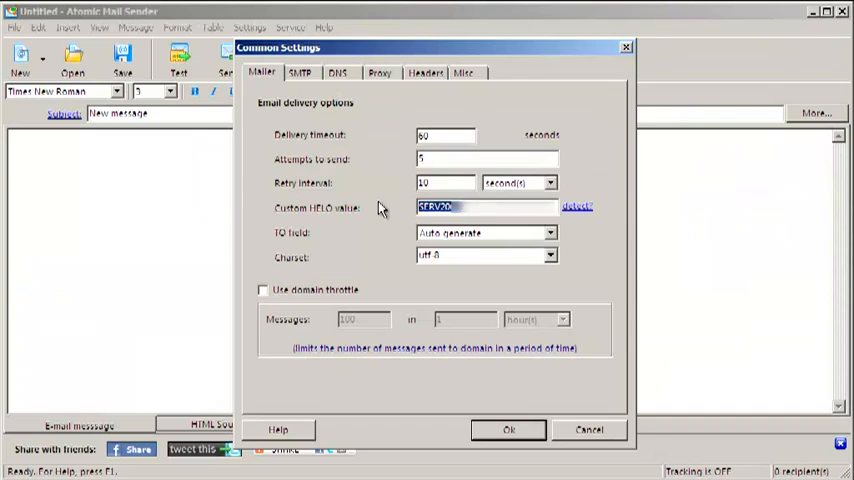
pyautogui.write('client.1')
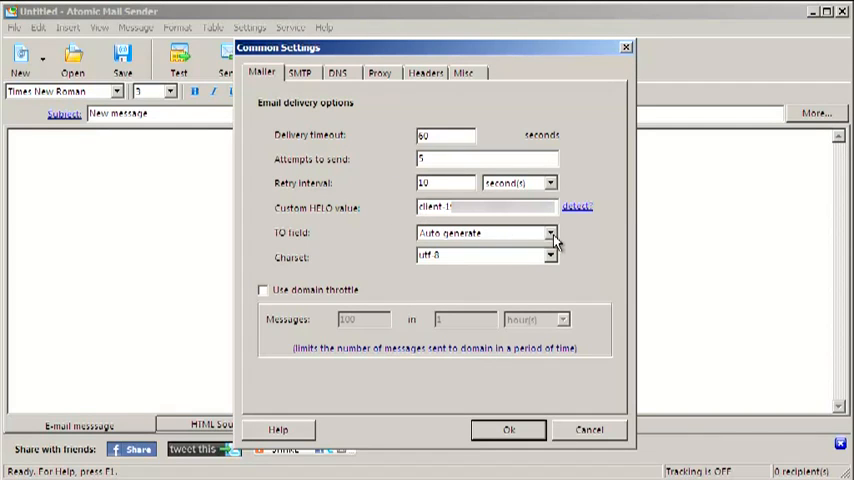
pyautogui.click(548, 233)
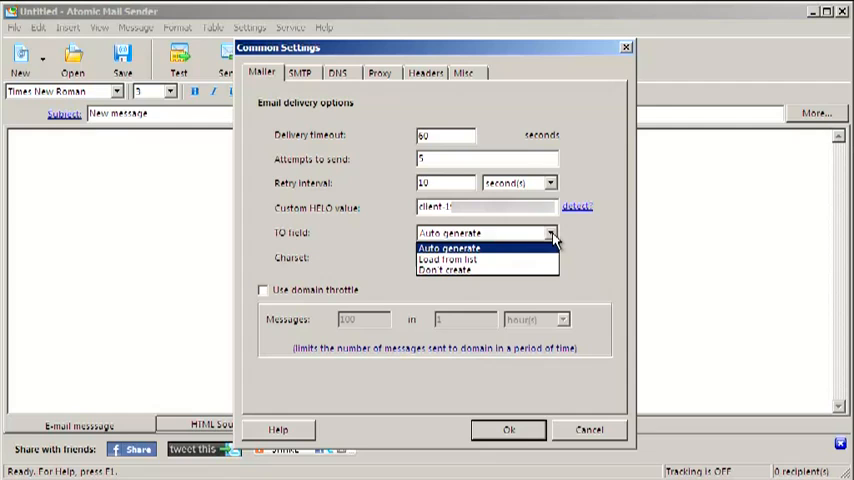
pyautogui.click(451, 270)
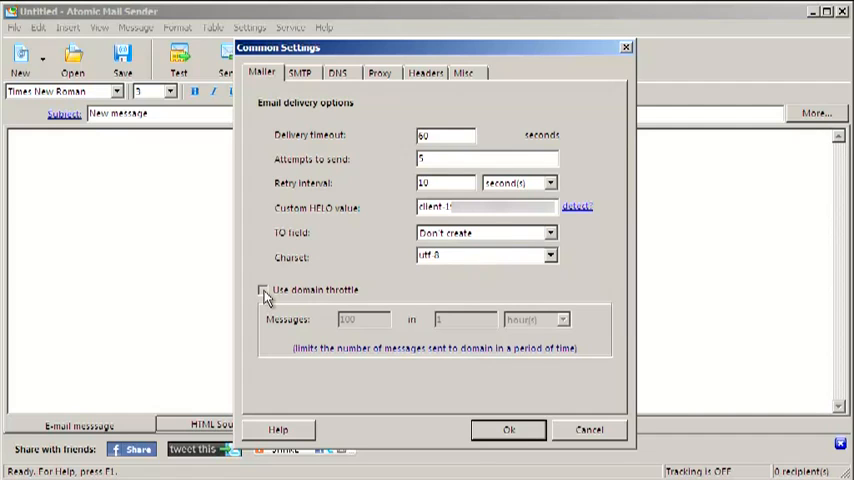
pyautogui.click(264, 291)
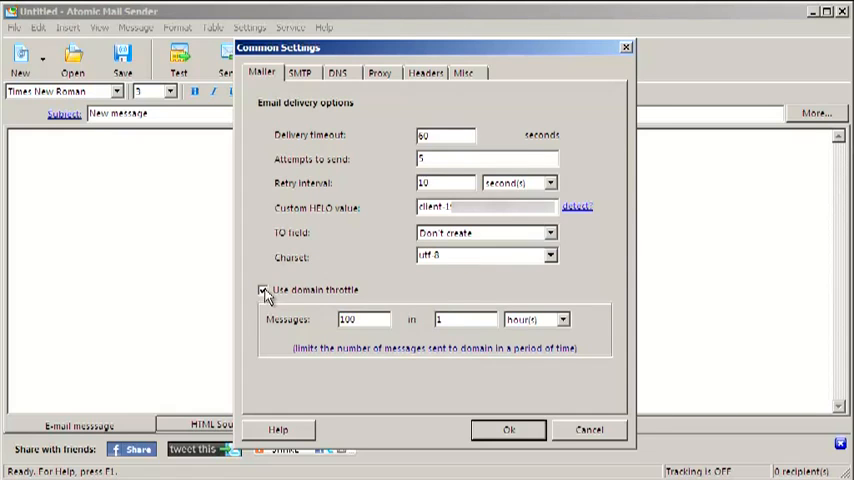
pyautogui.click(297, 72)
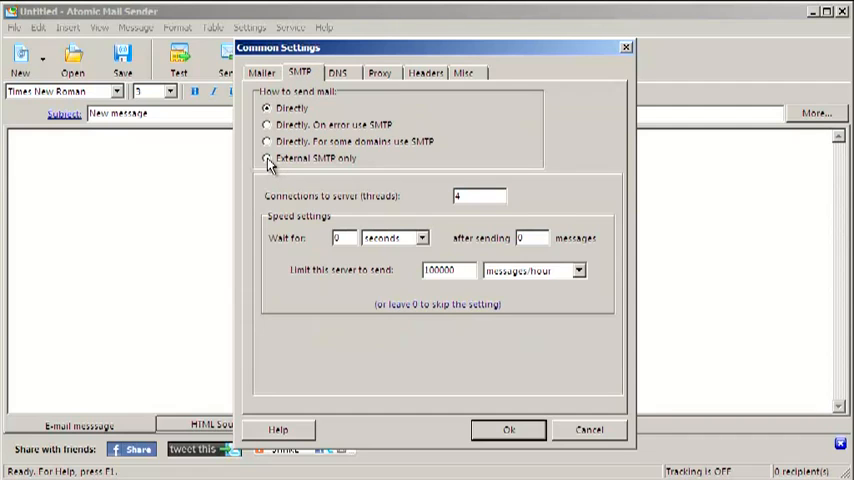
# - Select 'External SMTP only' and begin adding a new SMTP server
pyautogui.click(267, 158)
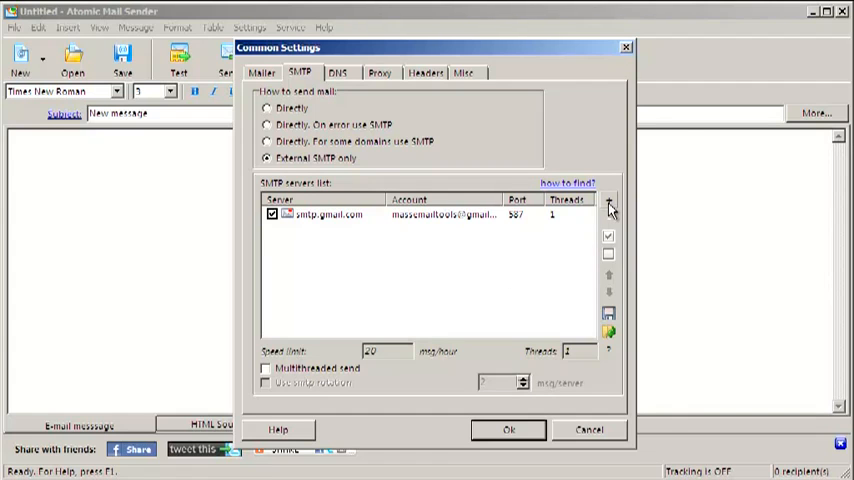
pyautogui.click(604, 204)
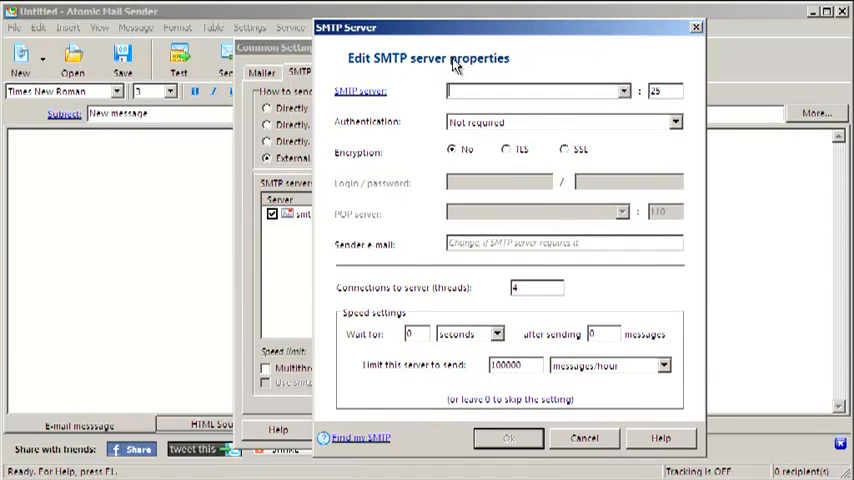
# - Add a Yahoo server from the yahoo.com template with 1 thread and 100 messages/hour
pyautogui.click(623, 89)
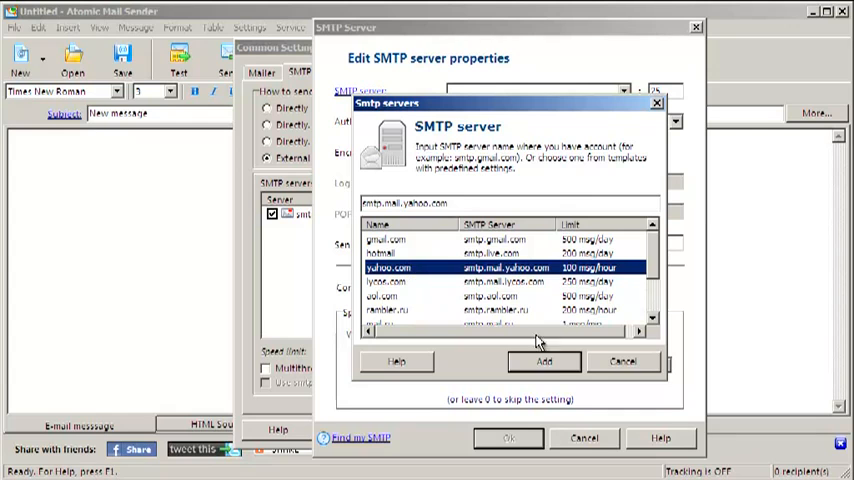
pyautogui.click(546, 361)
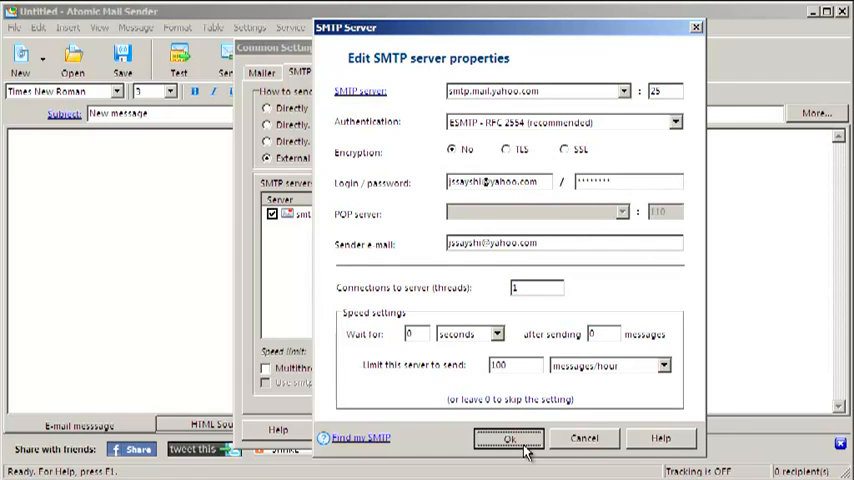
pyautogui.click(504, 438)
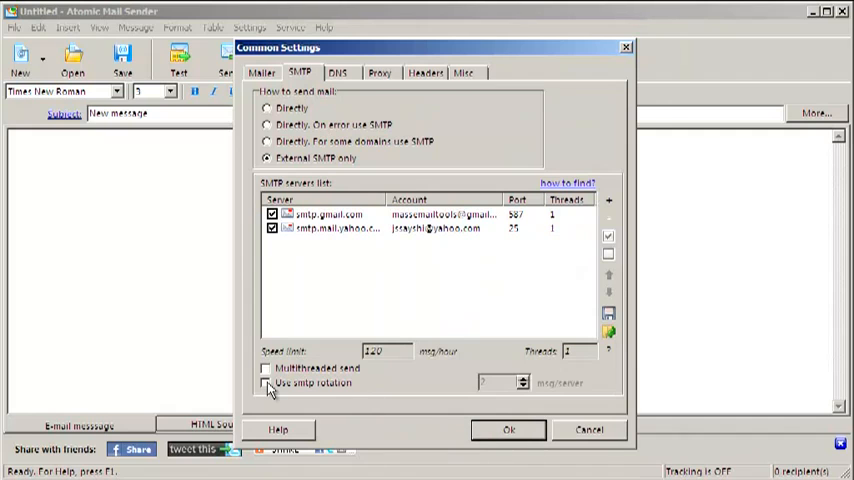
# - Enable 'Use smtp rotation' and view the DNS tab settings
pyautogui.click(267, 383)
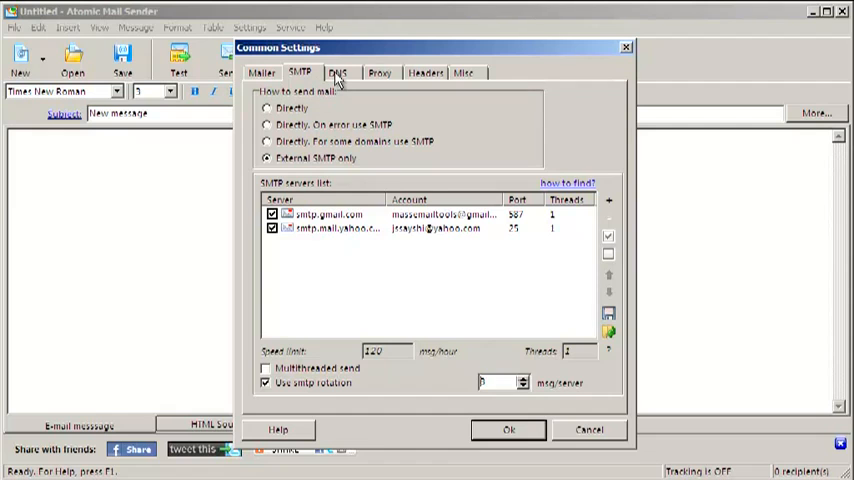
pyautogui.click(338, 71)
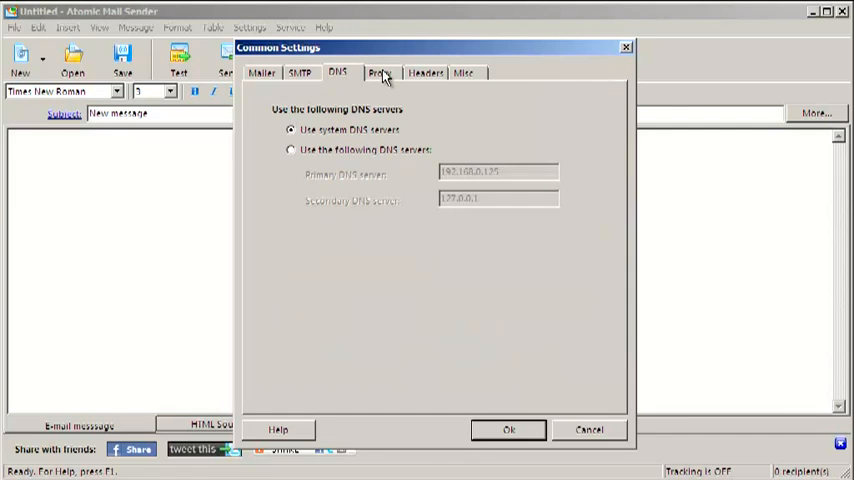
# - On the Proxy tab, try proxy servers and rotation, cancel adding, and leave proxies off
pyautogui.click(387, 72)
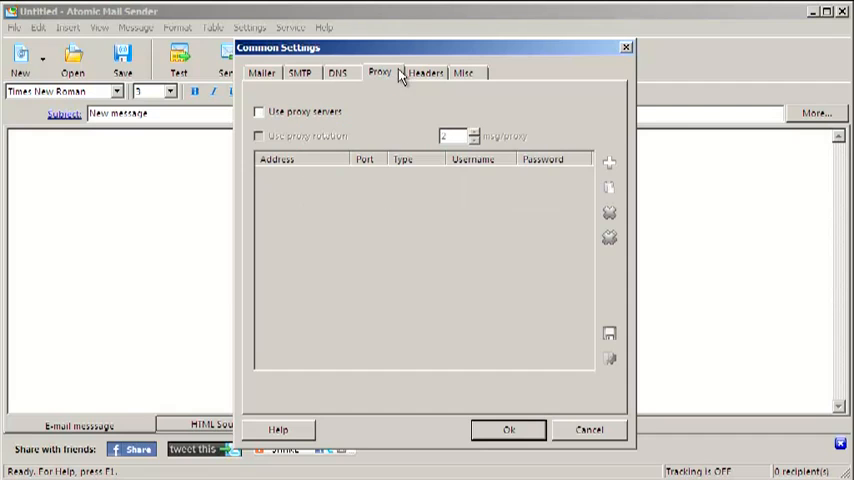
pyautogui.click(267, 111)
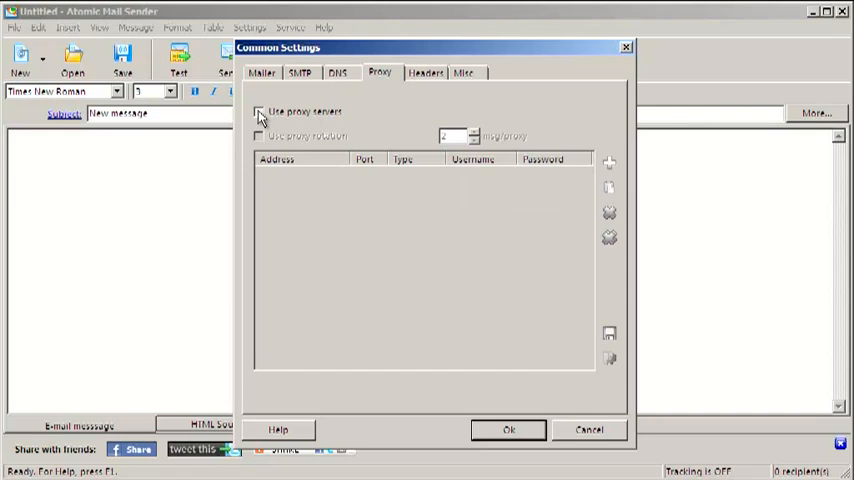
pyautogui.click(265, 111)
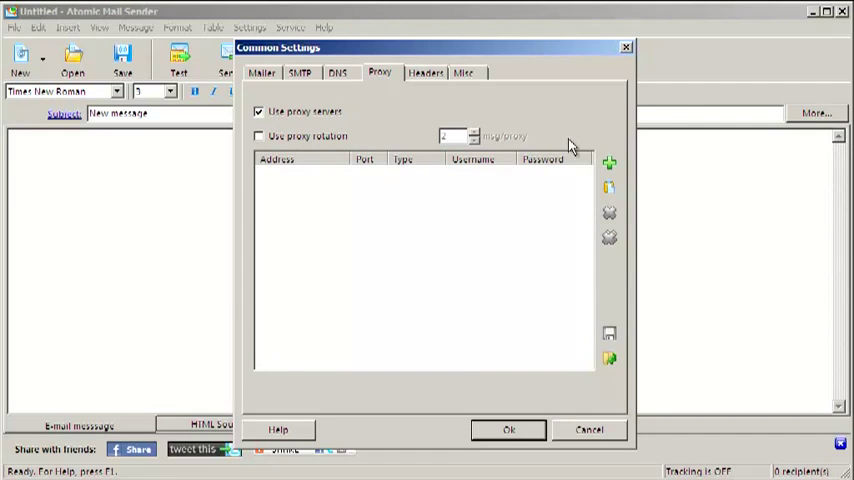
pyautogui.click(612, 160)
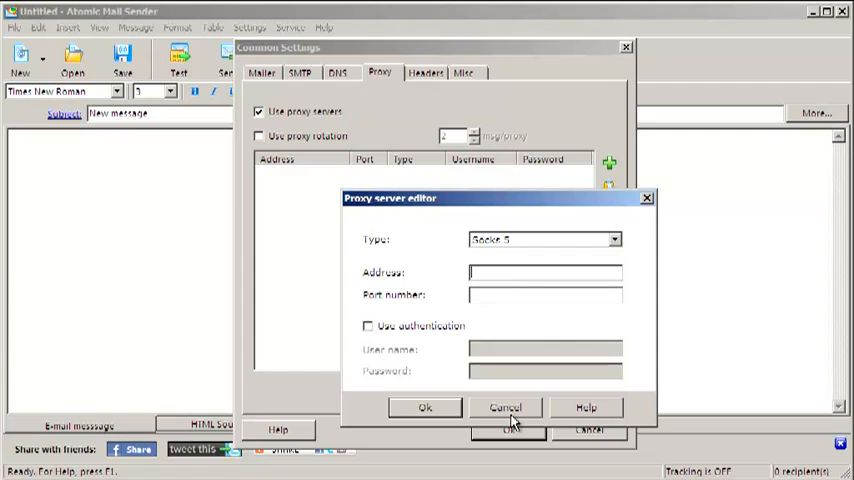
pyautogui.click(503, 407)
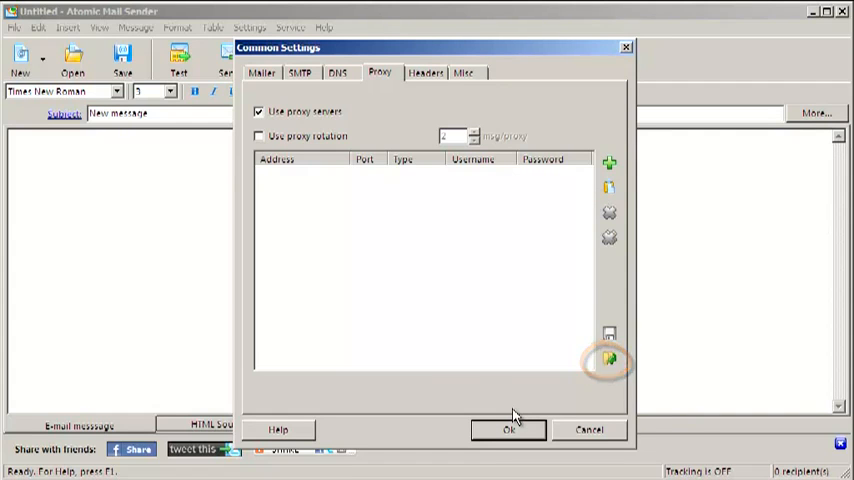
pyautogui.click(258, 136)
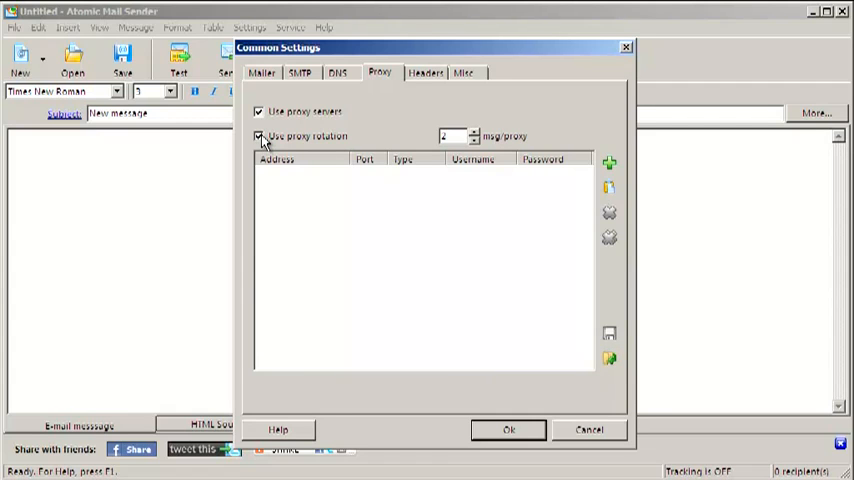
pyautogui.click(261, 110)
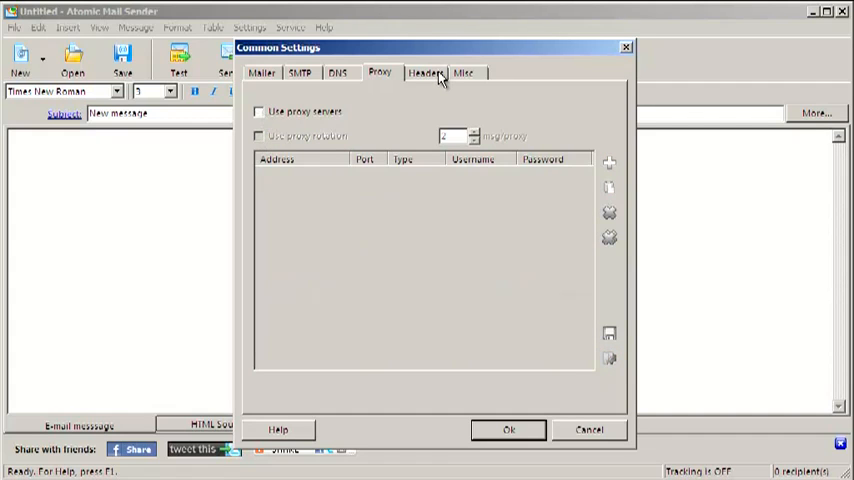
# - Review the Headers and Misc tabs, then confirm Common Settings with OK
pyautogui.click(428, 72)
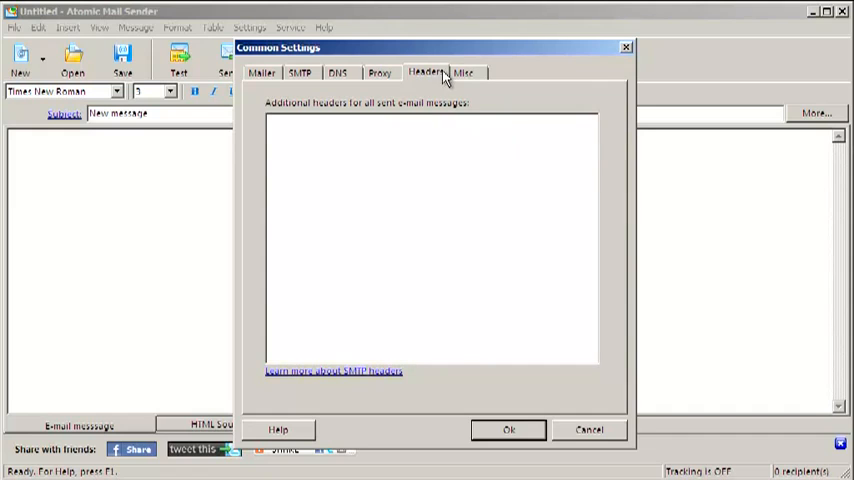
pyautogui.click(467, 72)
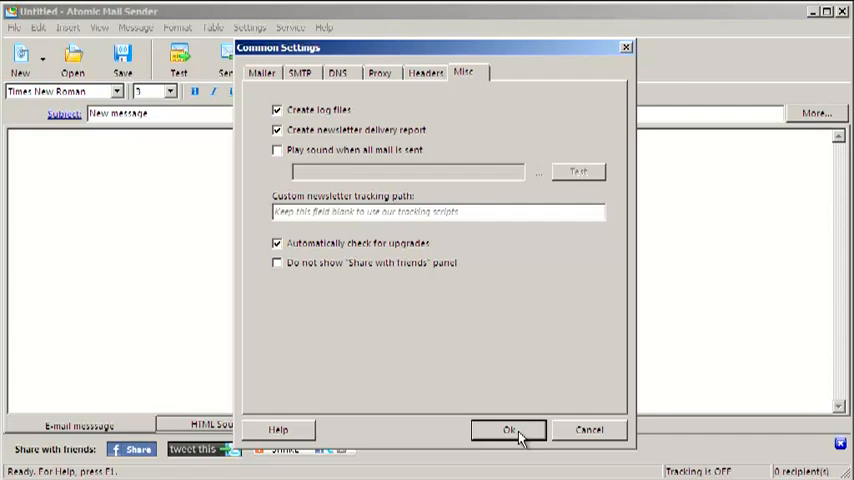
pyautogui.click(509, 429)
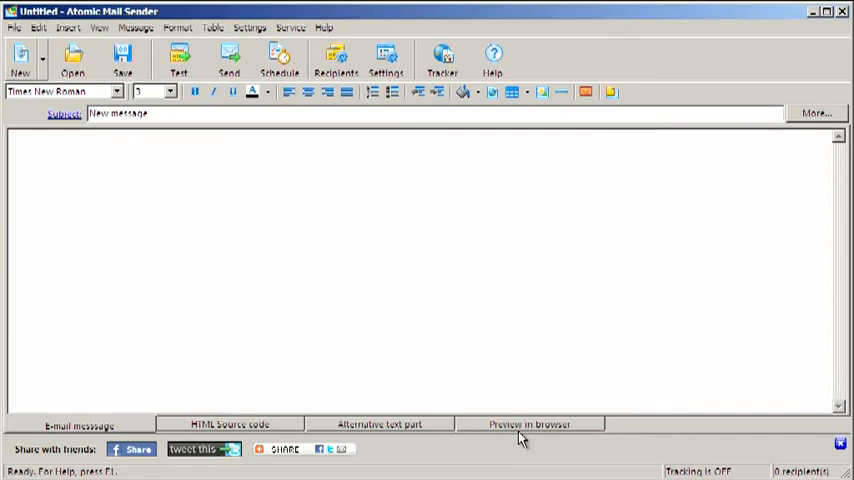